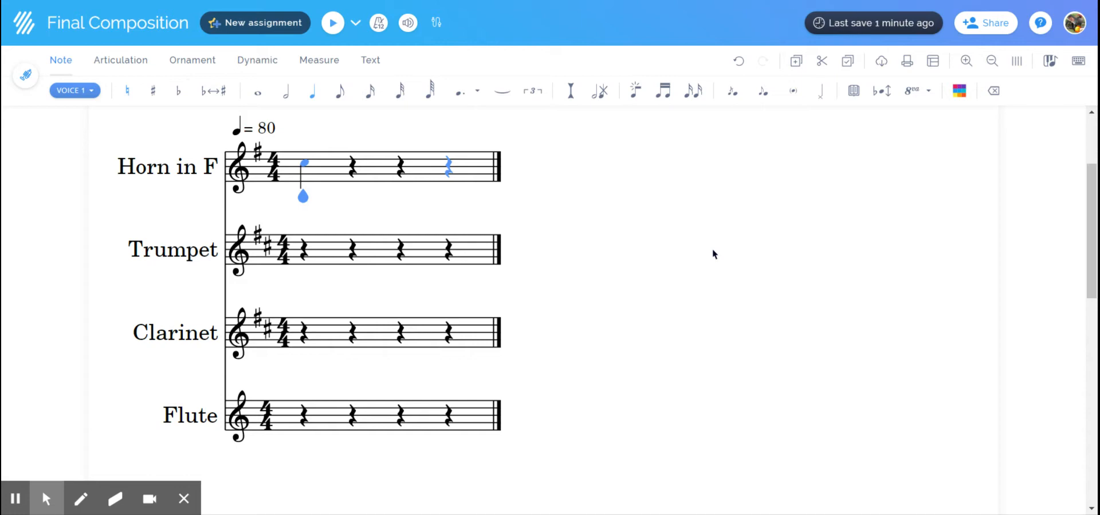
{"action": "mouse_move", "coordinate": [711, 253]}
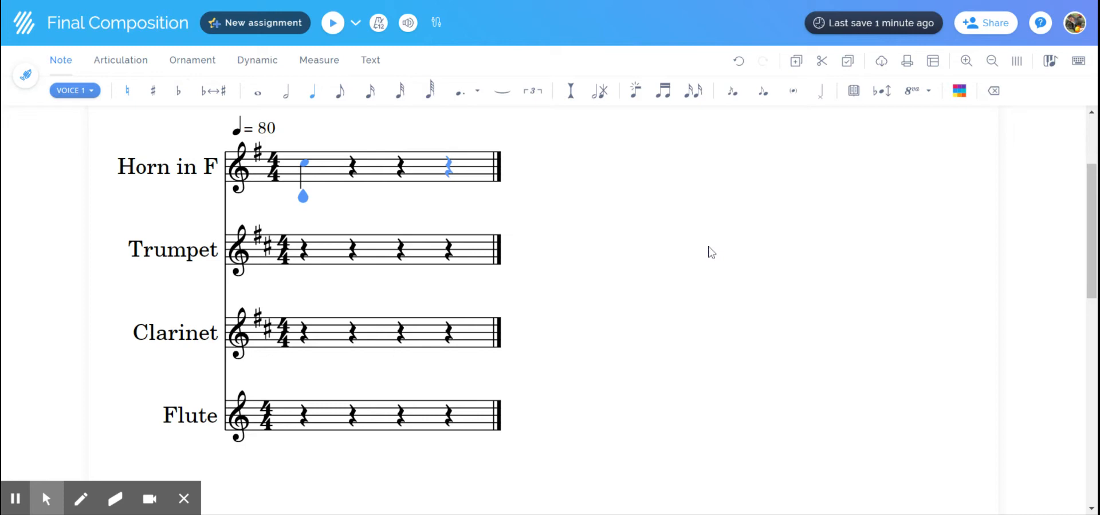
{"action": "mouse_move", "coordinate": [549, 366]}
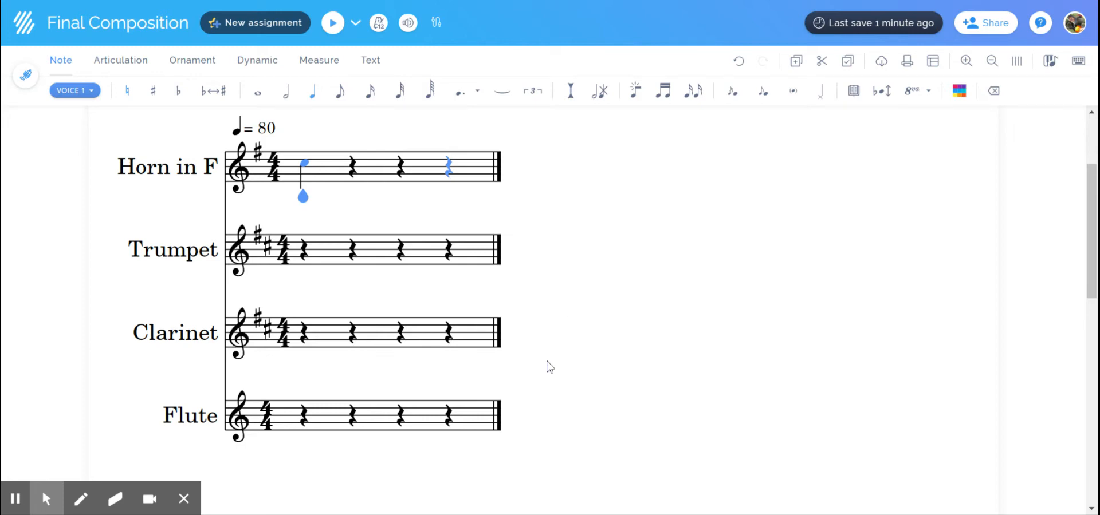
Step: Inspect the flute, clarinet and trumpet staves, toggling concert pitch on and back off
{"action": "left_click", "coordinate": [266, 416]}
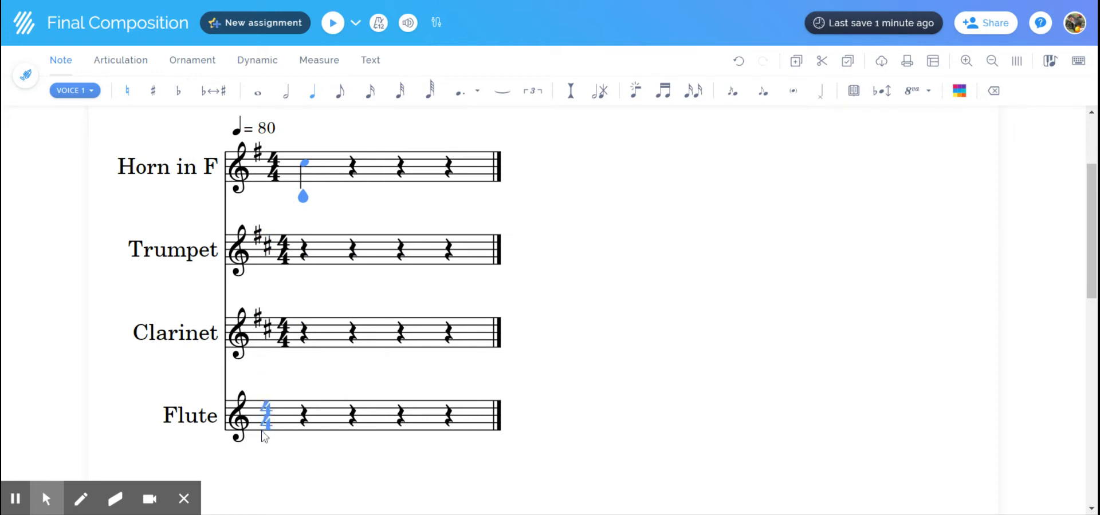
{"action": "left_click", "coordinate": [302, 250]}
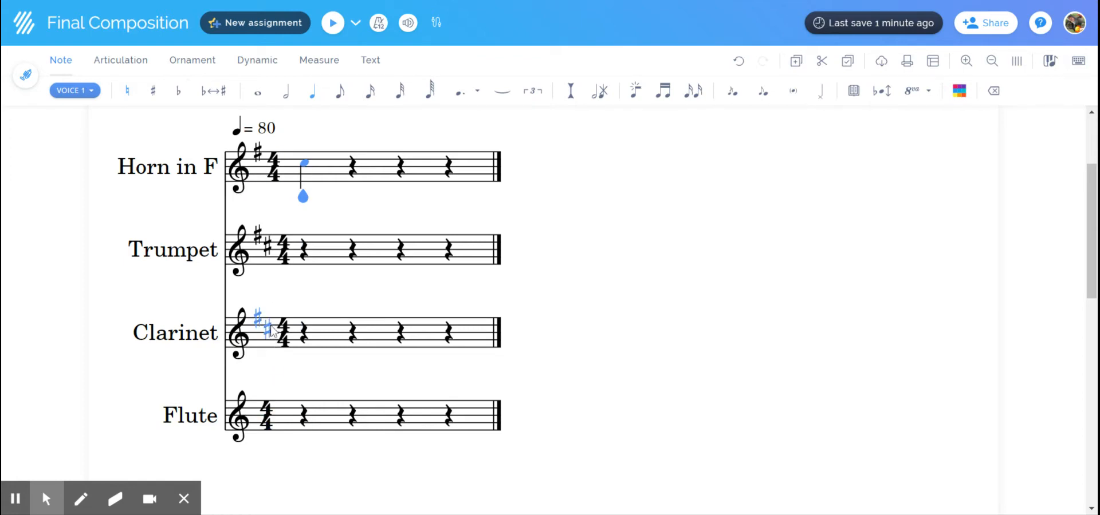
{"action": "left_click", "coordinate": [304, 332]}
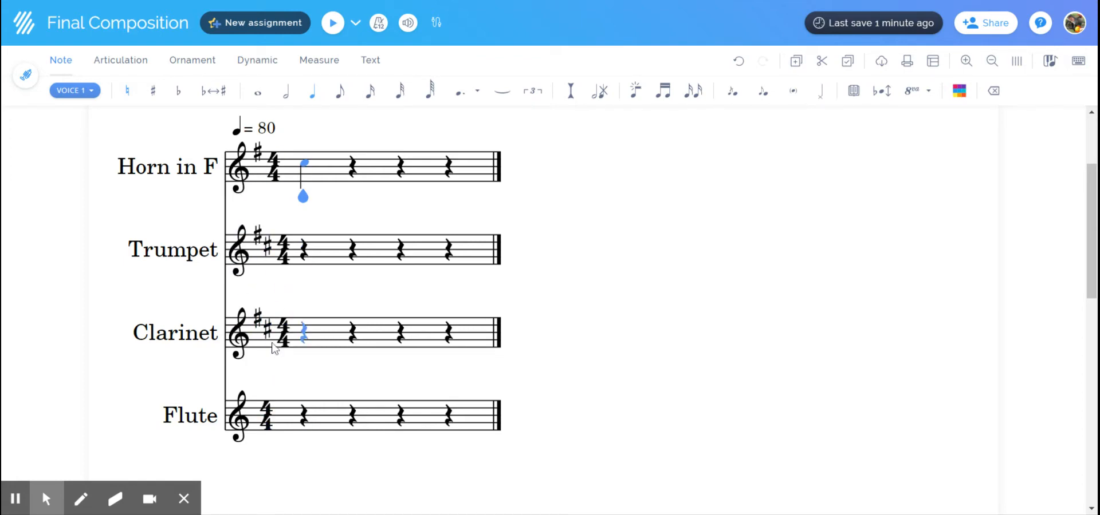
{"action": "left_click", "coordinate": [303, 414]}
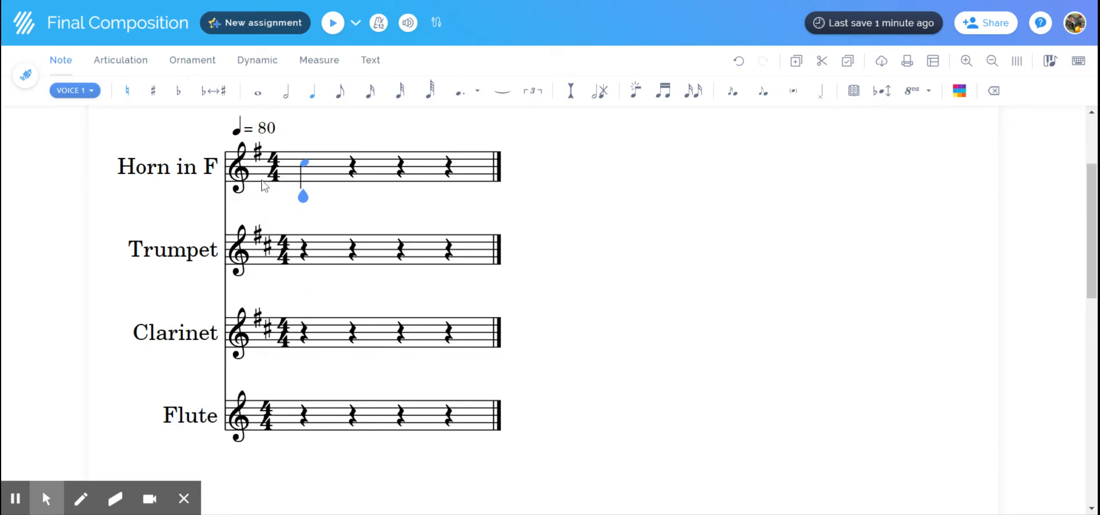
{"action": "left_click", "coordinate": [853, 90]}
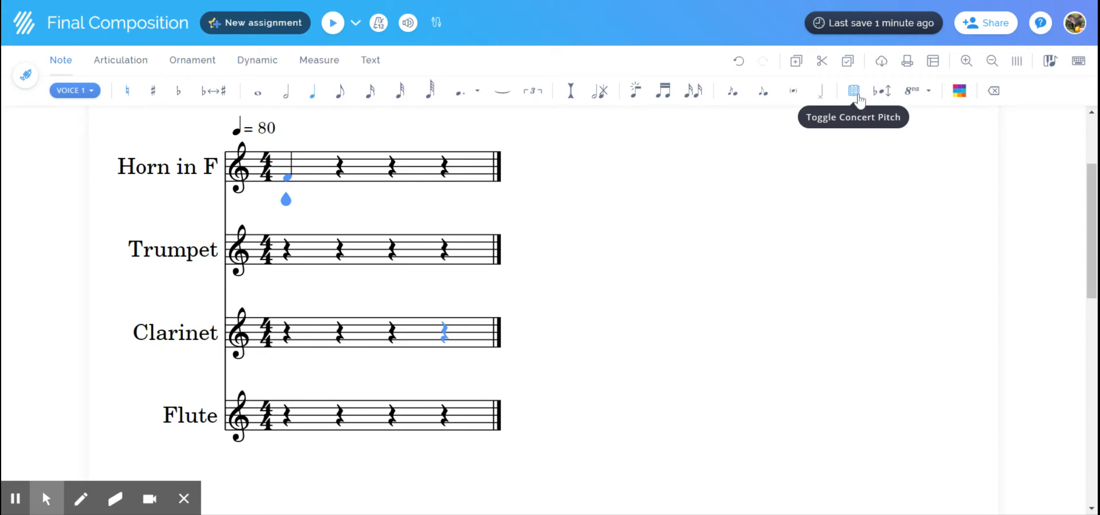
{"action": "left_click", "coordinate": [853, 90]}
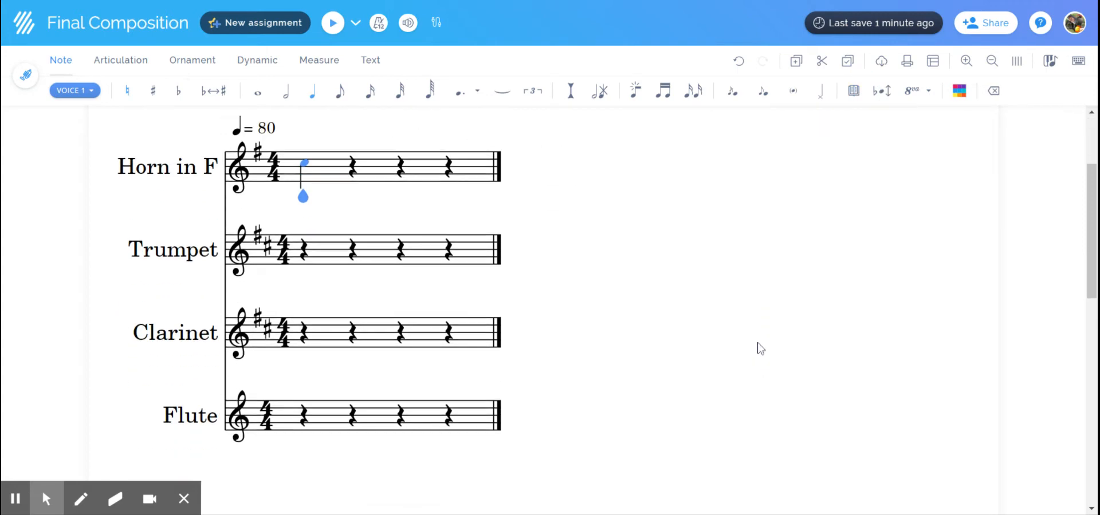
{"action": "left_click", "coordinate": [303, 250]}
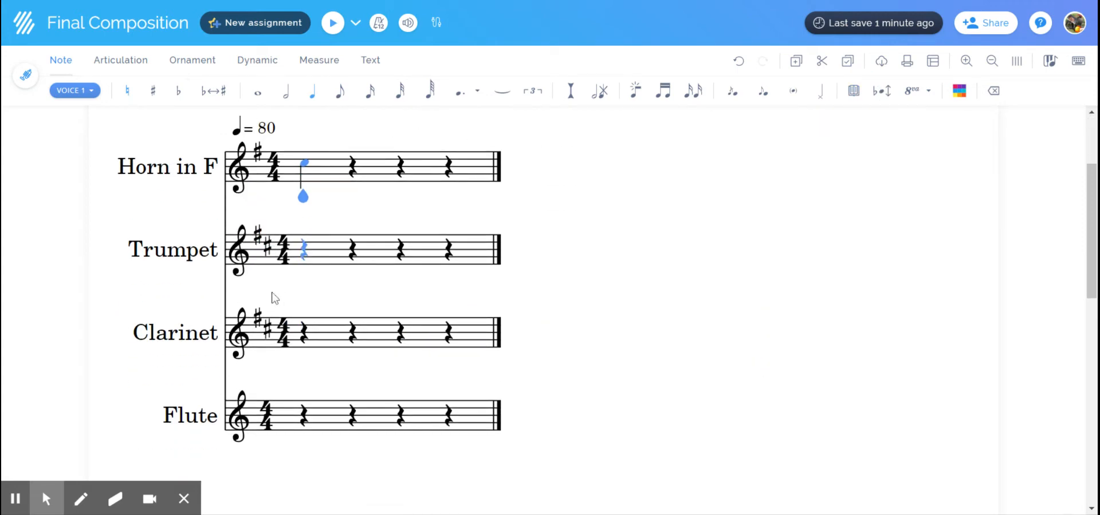
{"action": "left_click", "coordinate": [449, 250]}
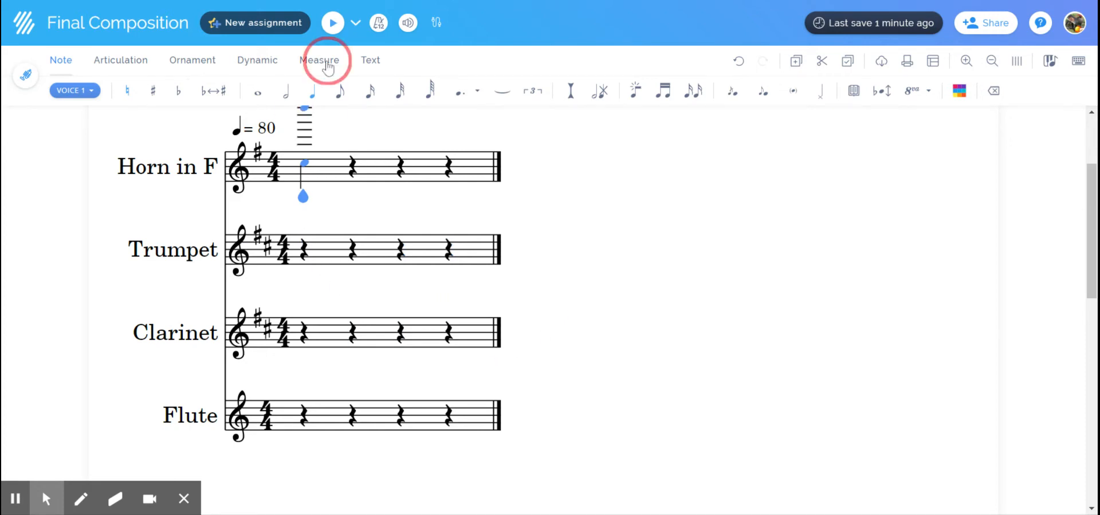
Step: Choose B-flat major from the Measure tab's Key signature for all parts
{"action": "left_click", "coordinate": [319, 60]}
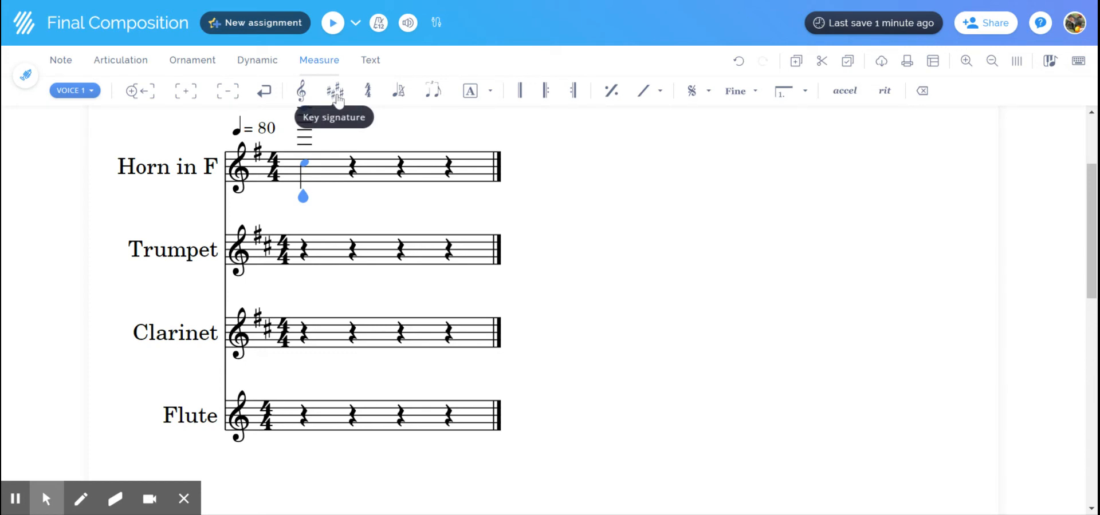
{"action": "left_click", "coordinate": [335, 90]}
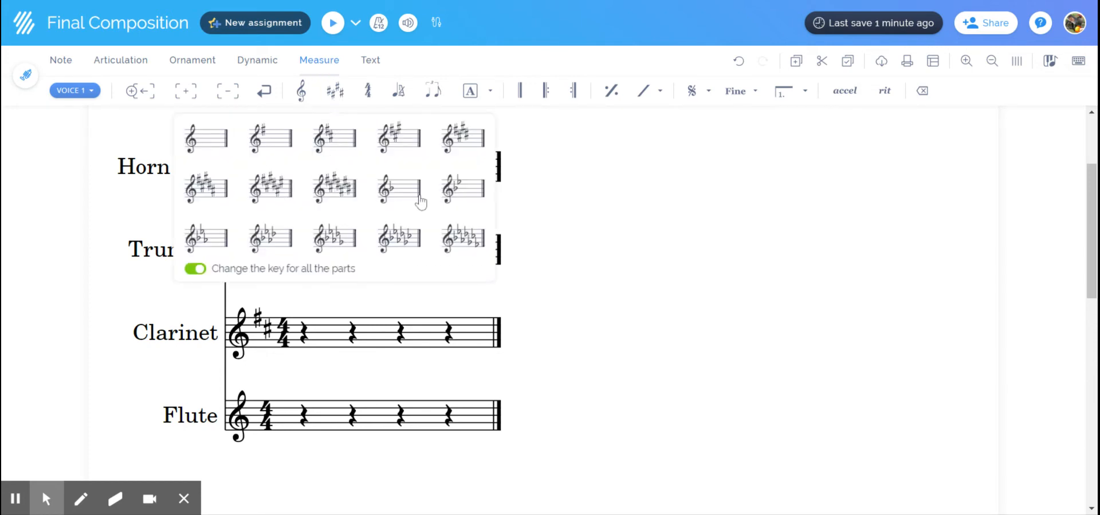
{"action": "mouse_move", "coordinate": [419, 222]}
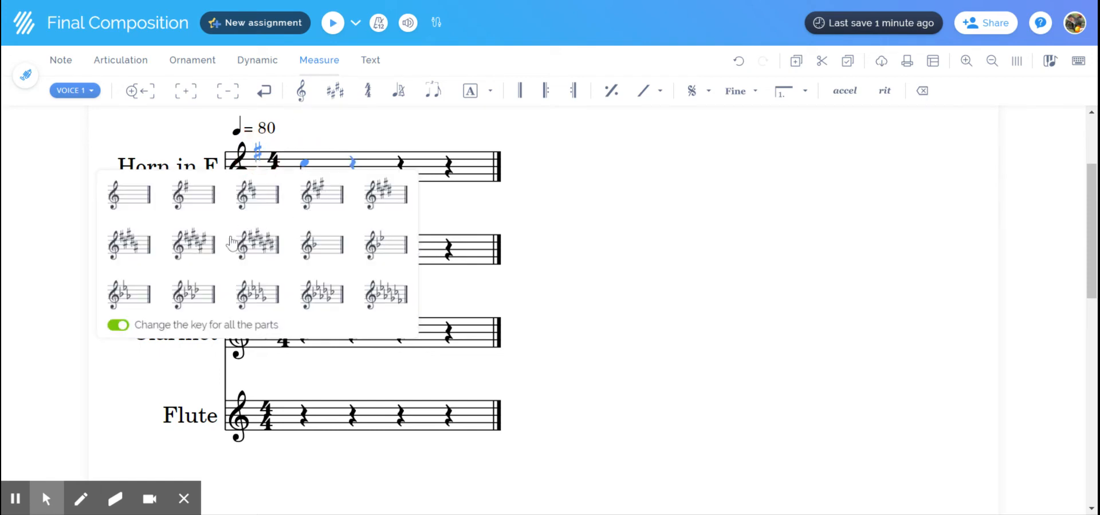
{"action": "mouse_move", "coordinate": [257, 247]}
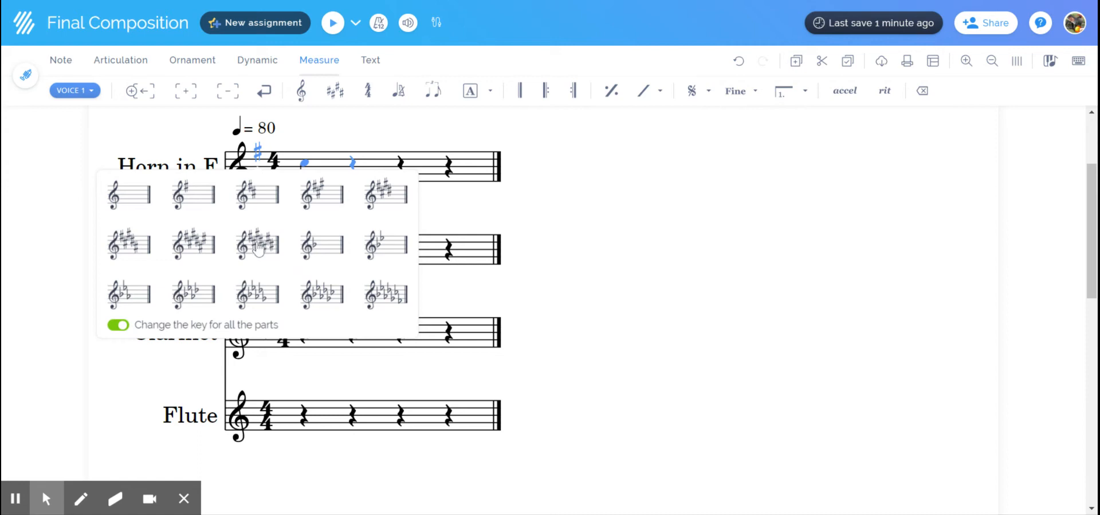
{"action": "mouse_move", "coordinate": [331, 296]}
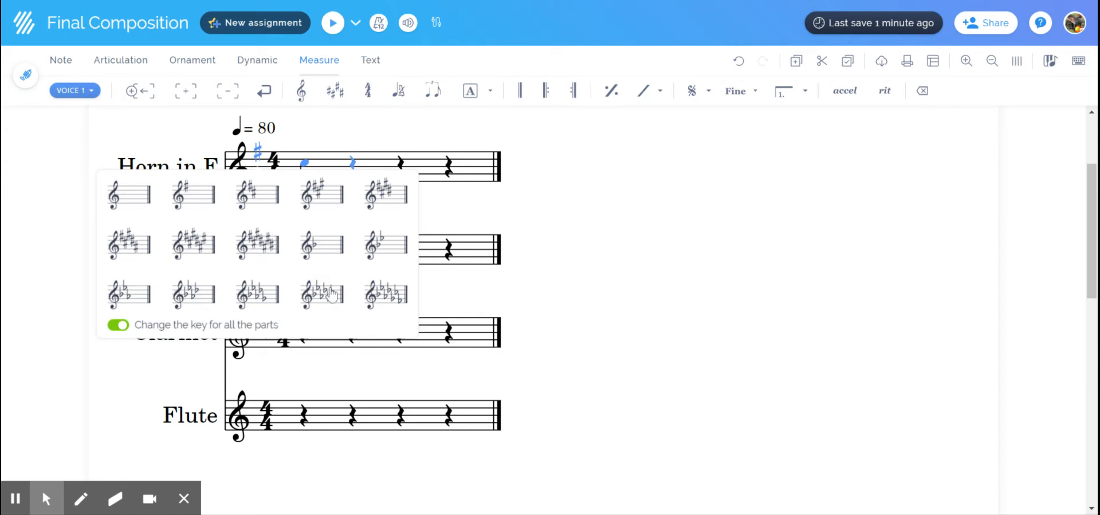
{"action": "mouse_move", "coordinate": [321, 246]}
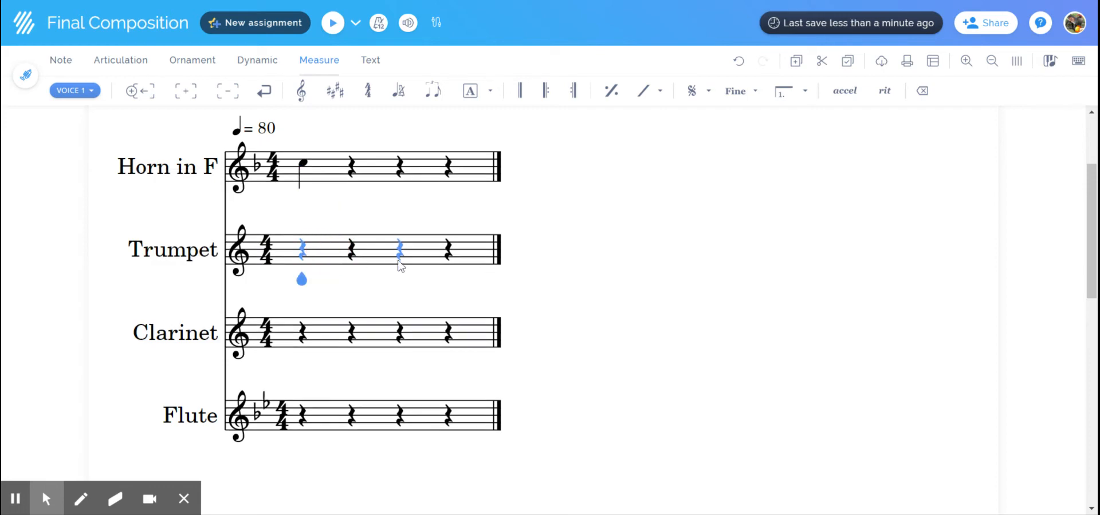
{"action": "left_click", "coordinate": [256, 165]}
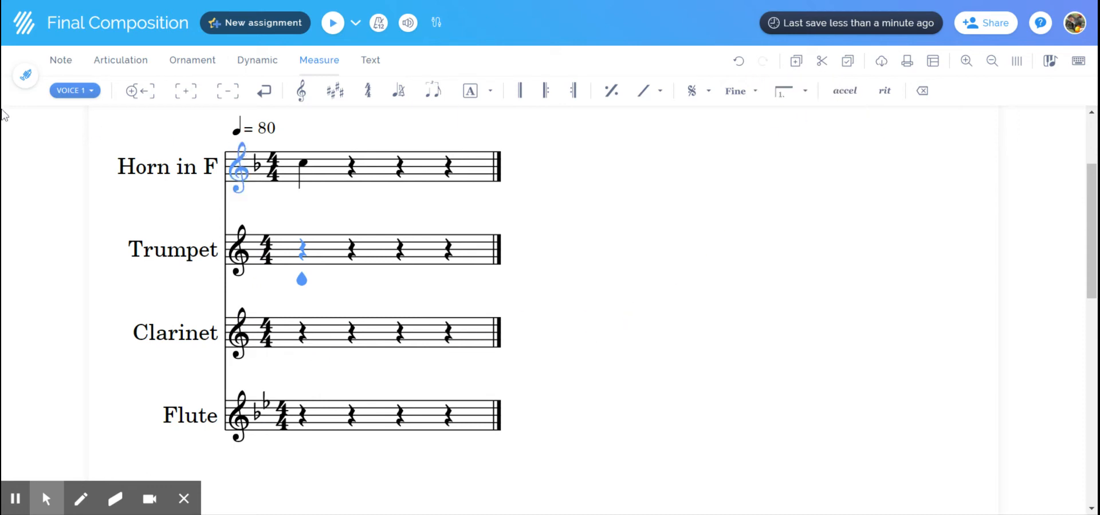
Step: Switch back to the Note tools and view the score at concert pitch
{"action": "left_click", "coordinate": [60, 60]}
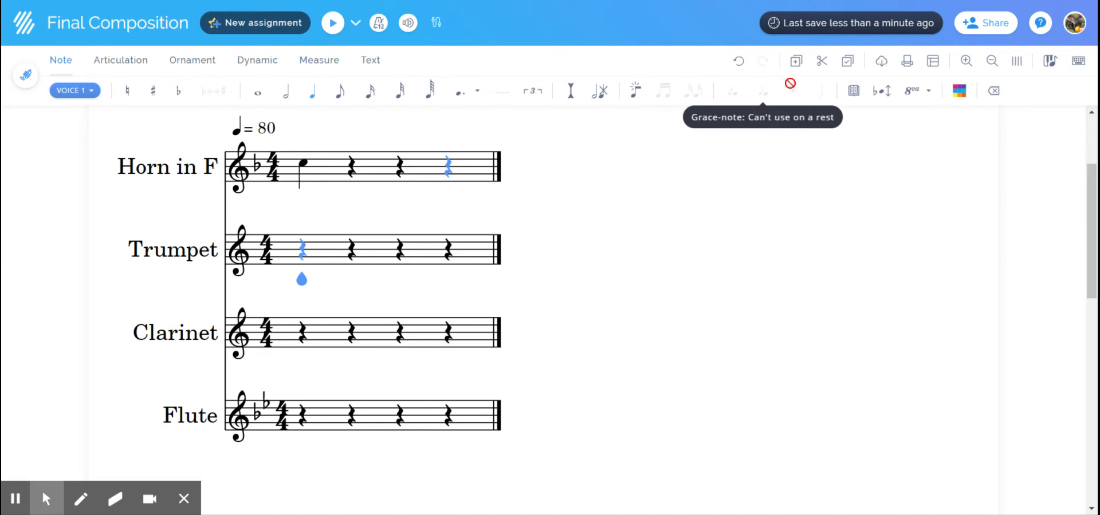
{"action": "mouse_move", "coordinate": [853, 91]}
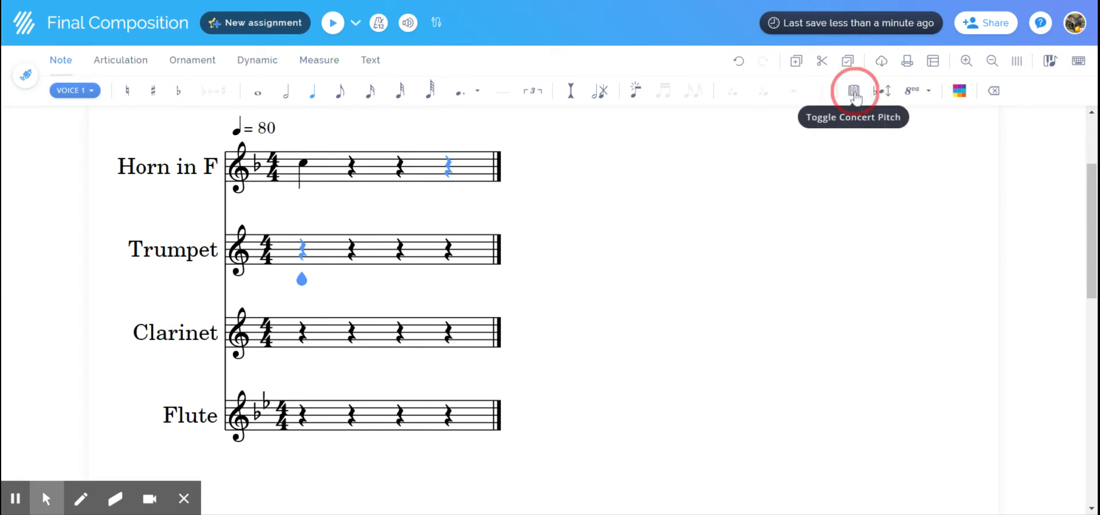
{"action": "left_click", "coordinate": [853, 90]}
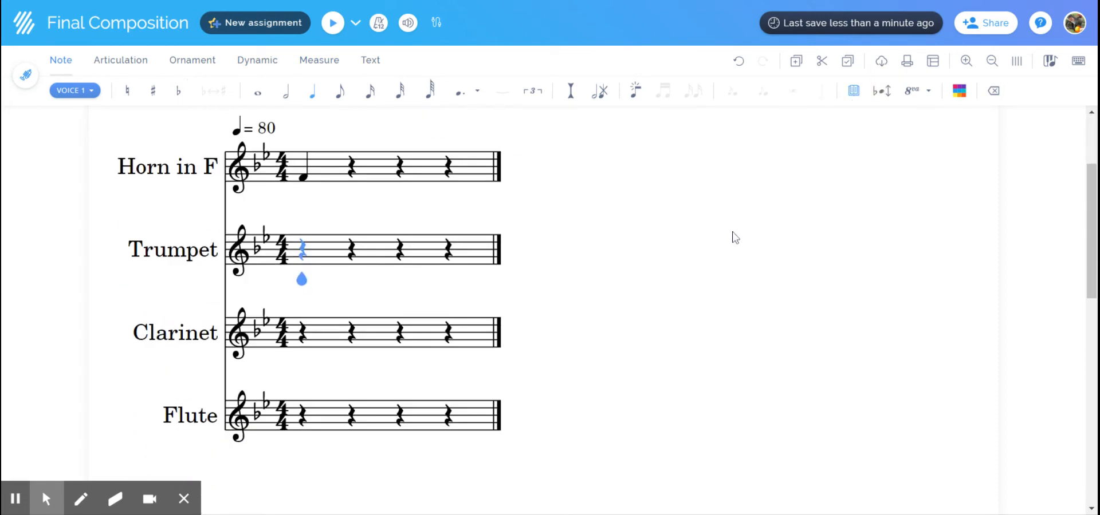
{"action": "mouse_move", "coordinate": [731, 236]}
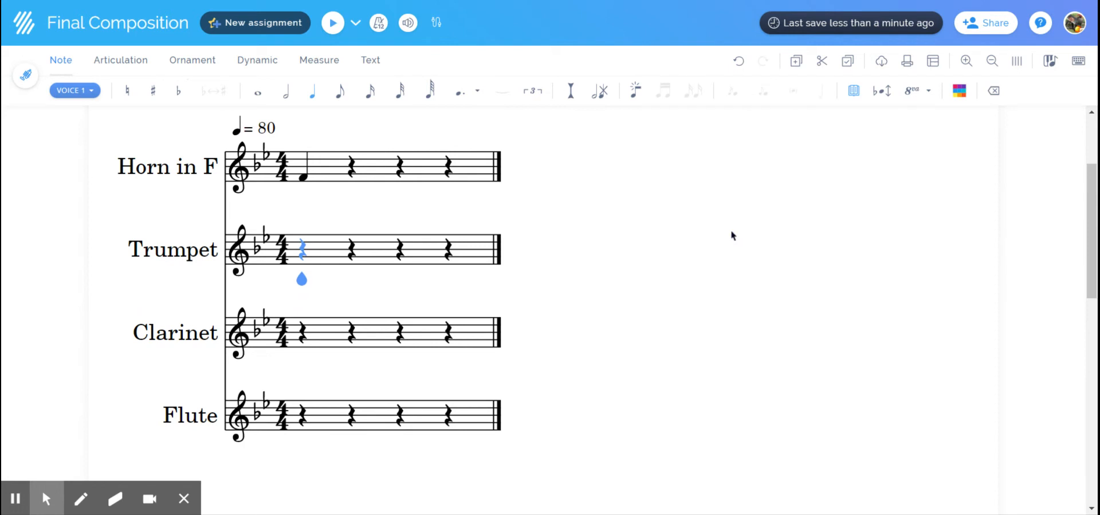
{"action": "mouse_move", "coordinate": [749, 250]}
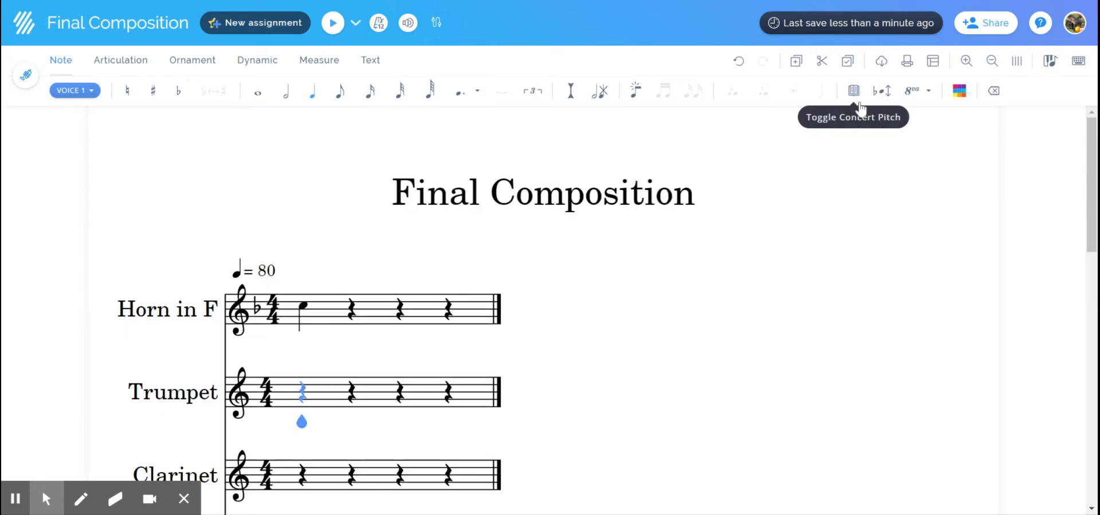
{"action": "left_click", "coordinate": [259, 238]}
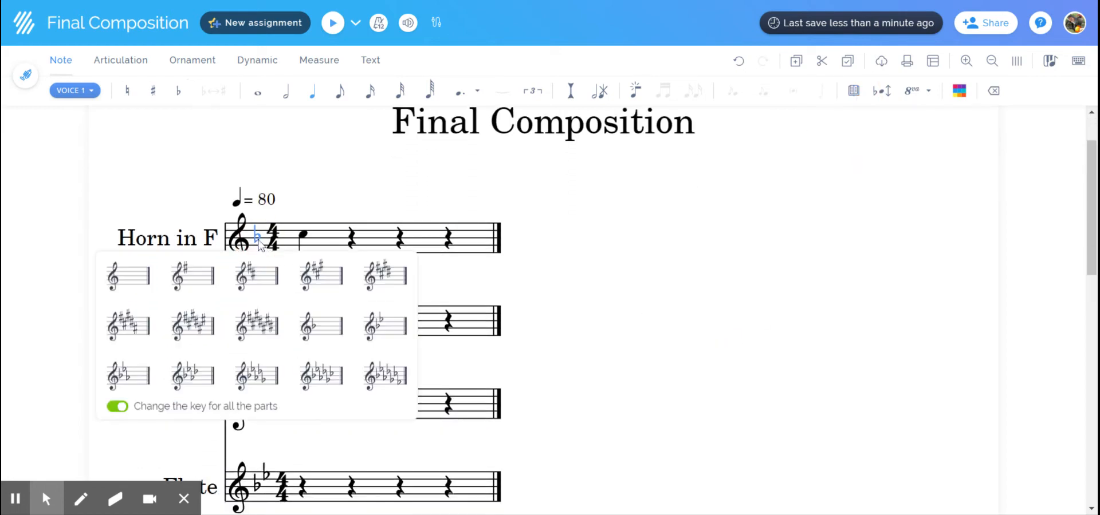
{"action": "left_click", "coordinate": [192, 274]}
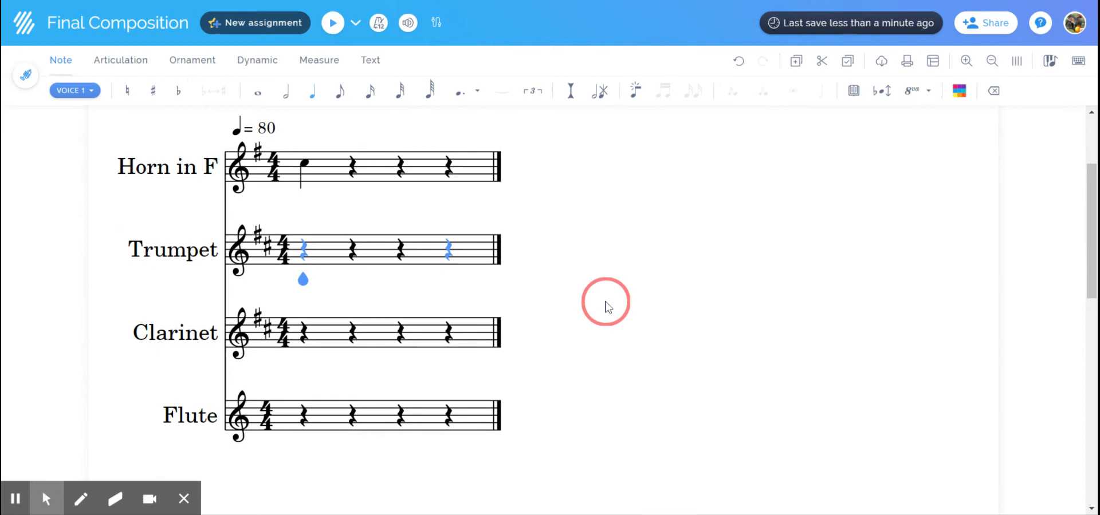
{"action": "left_click", "coordinate": [352, 249]}
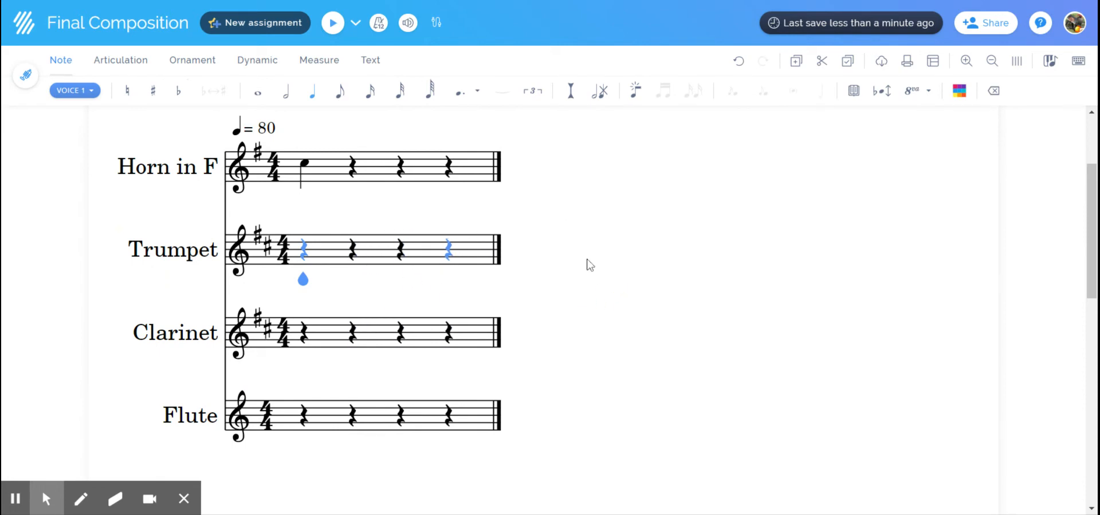
{"action": "mouse_move", "coordinate": [585, 269]}
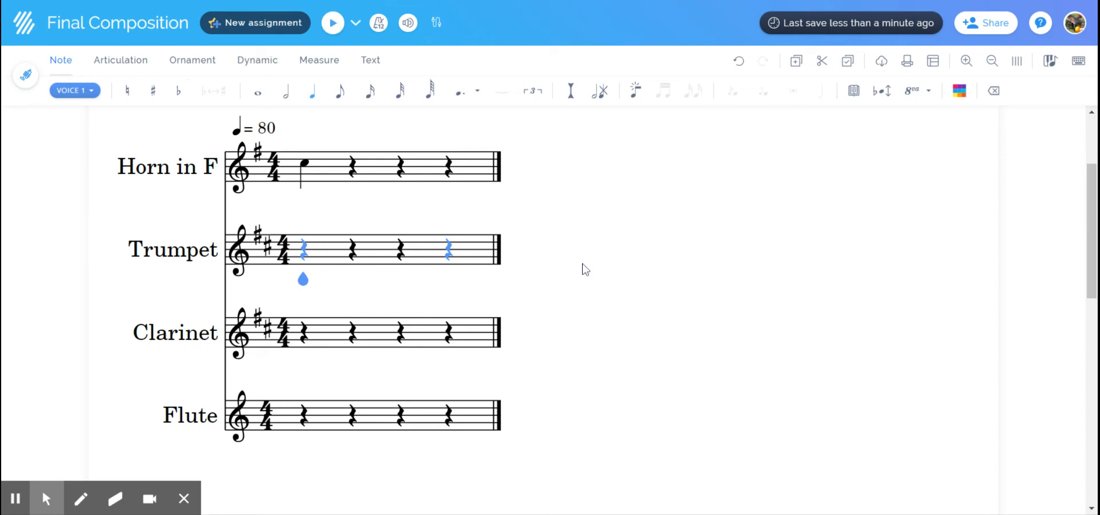
{"action": "mouse_move", "coordinate": [853, 91]}
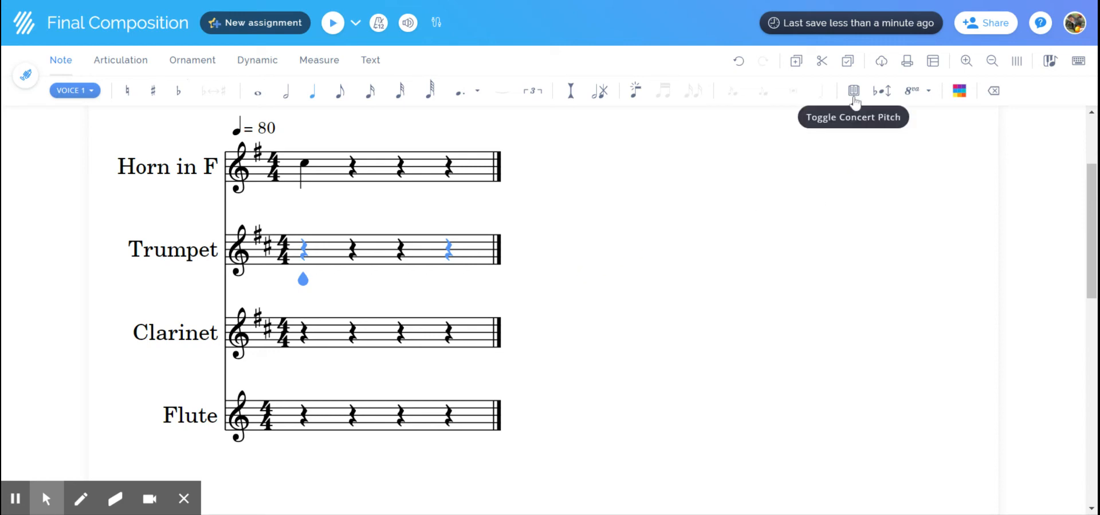
Step: At concert pitch, choose the two-flat key from the Measure tab's Key signature list
{"action": "left_click", "coordinate": [853, 91]}
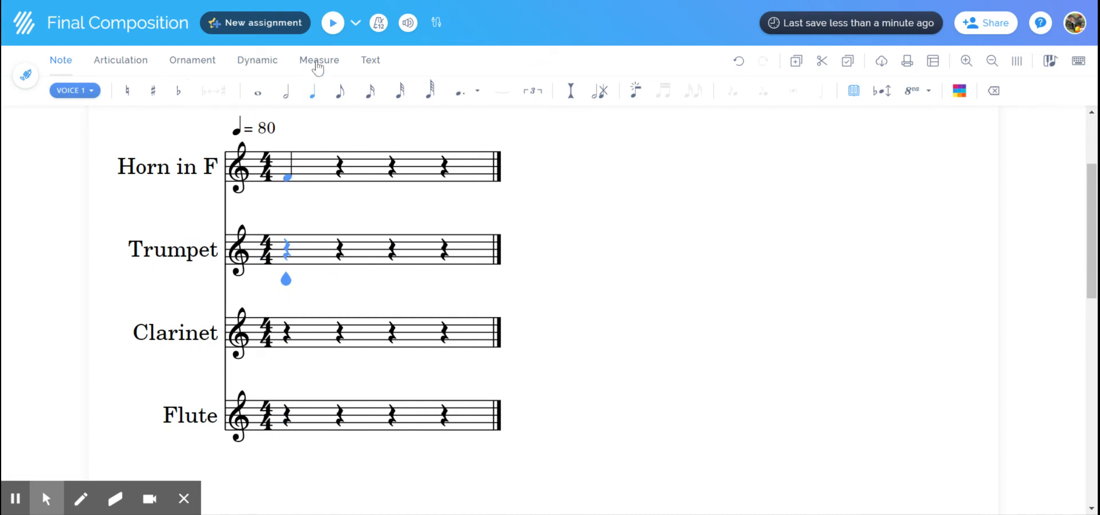
{"action": "left_click", "coordinate": [319, 59]}
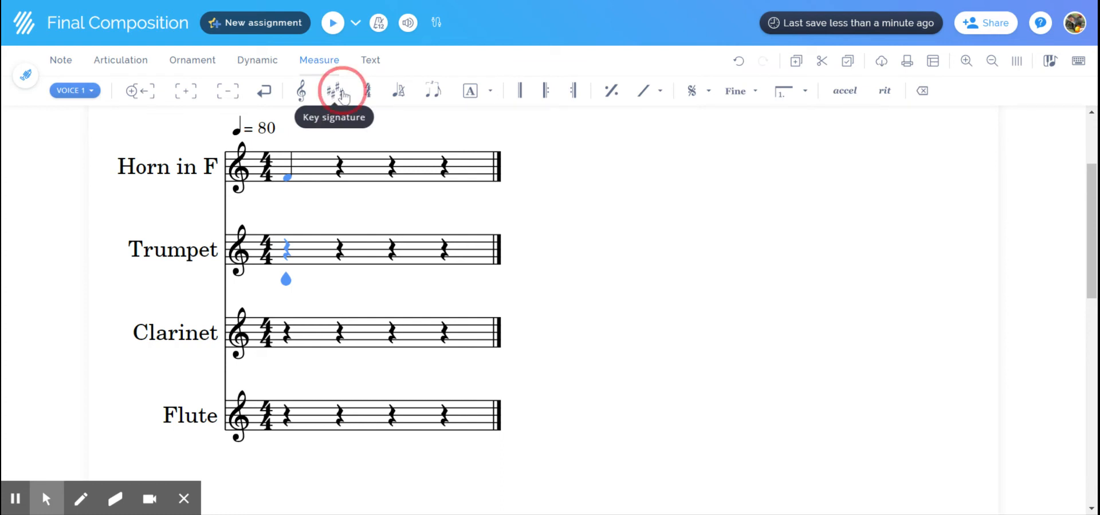
{"action": "left_click", "coordinate": [335, 92]}
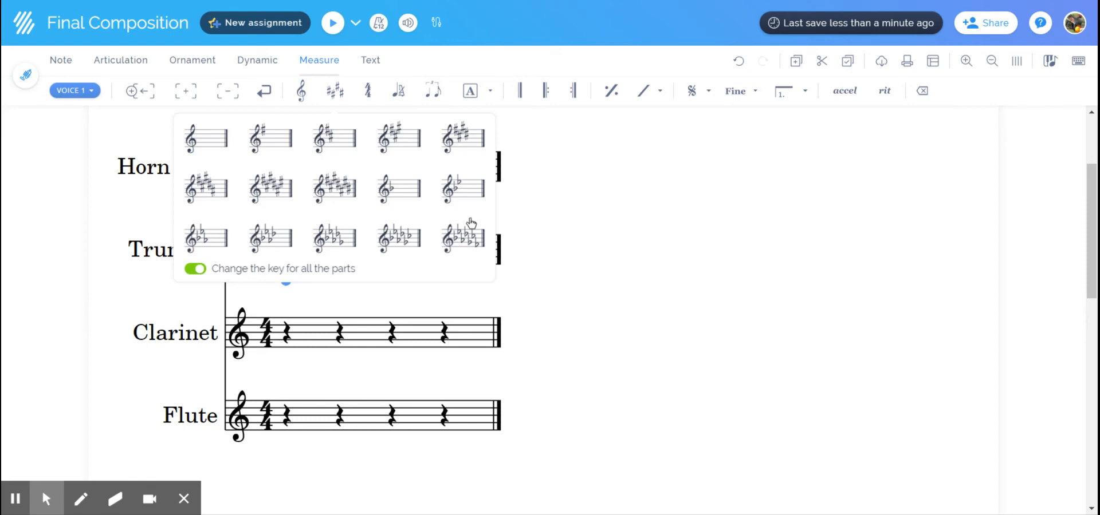
{"action": "mouse_move", "coordinate": [463, 195]}
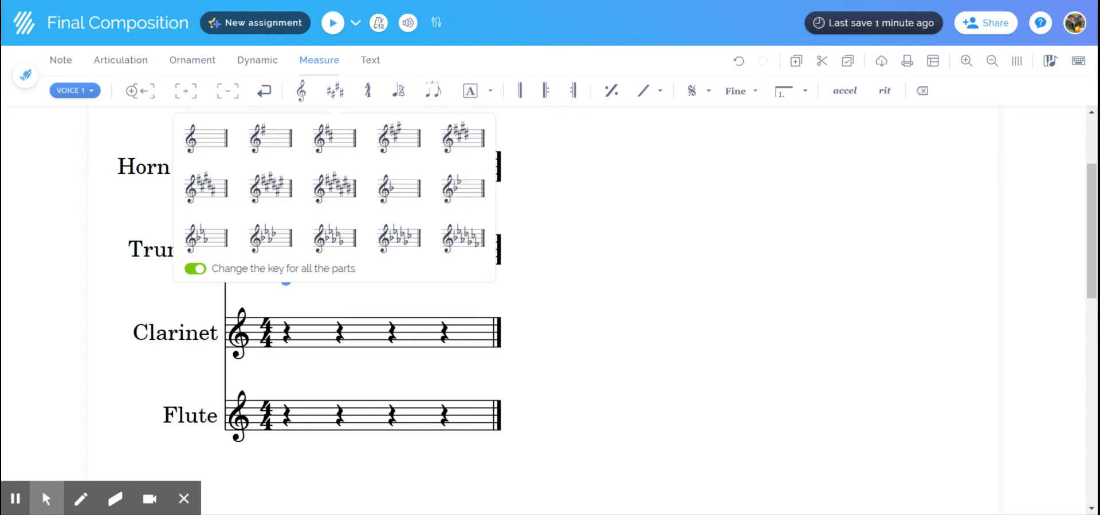
{"action": "mouse_move", "coordinate": [463, 201]}
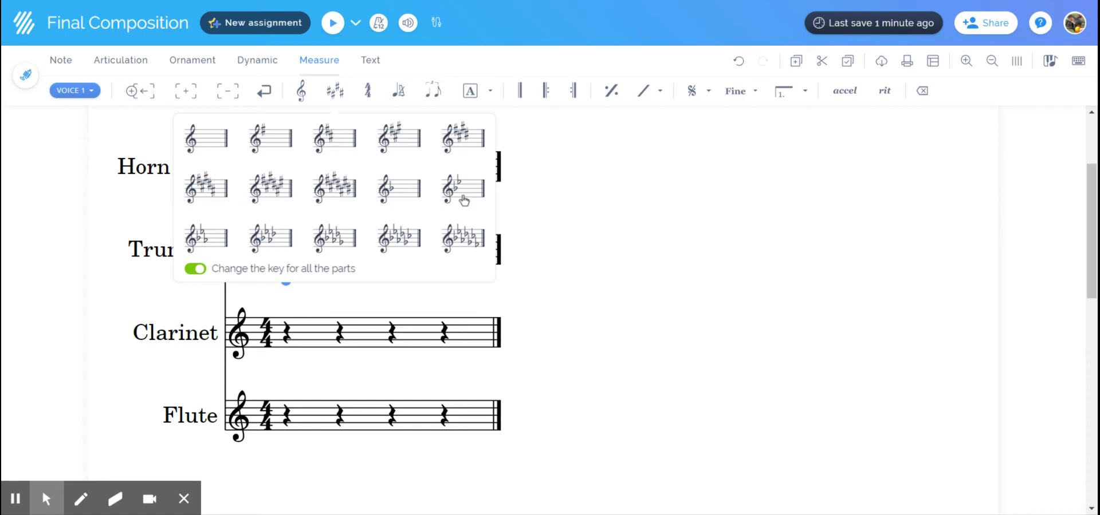
{"action": "mouse_move", "coordinate": [465, 201]}
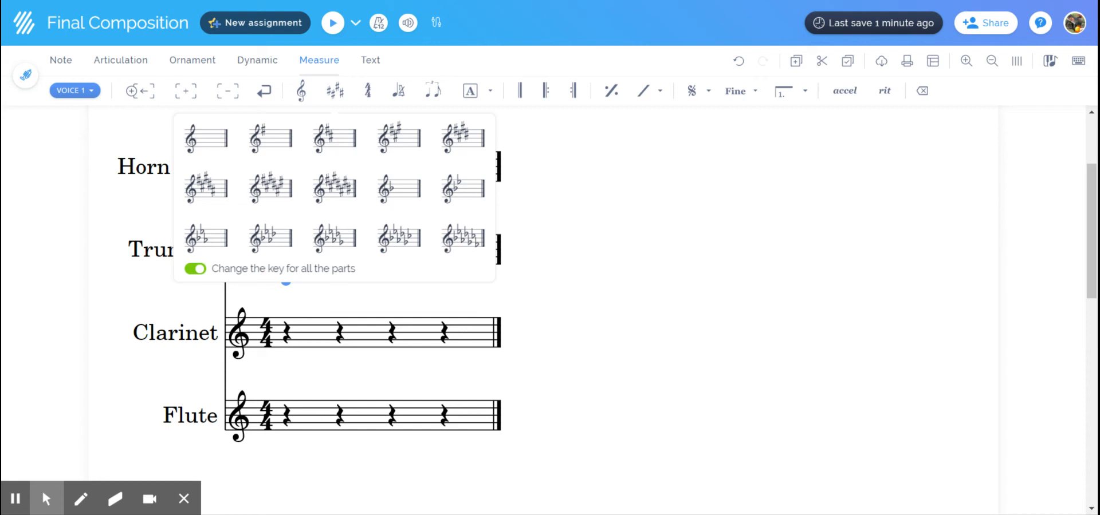
{"action": "mouse_move", "coordinate": [455, 191]}
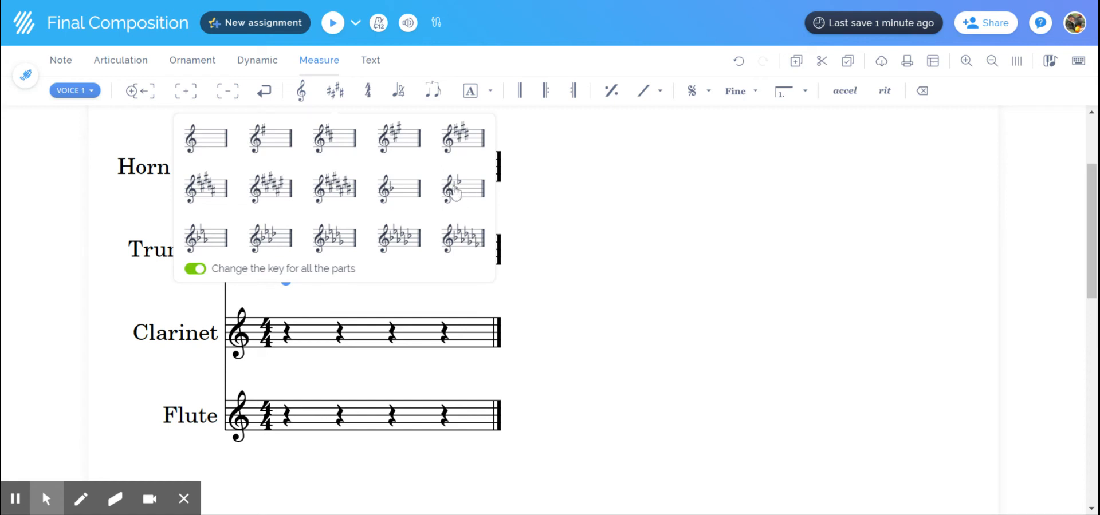
{"action": "mouse_move", "coordinate": [221, 246]}
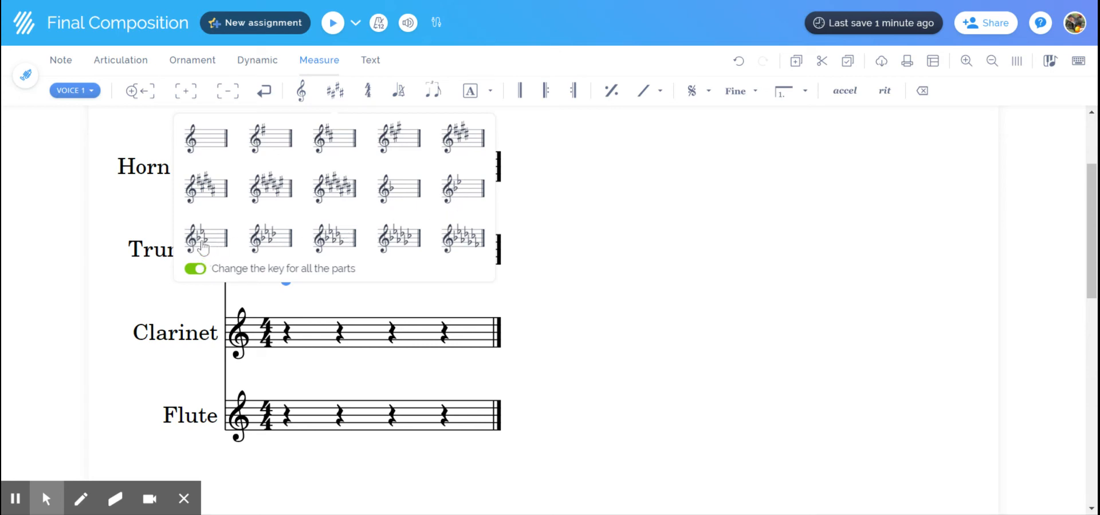
{"action": "mouse_move", "coordinate": [463, 200]}
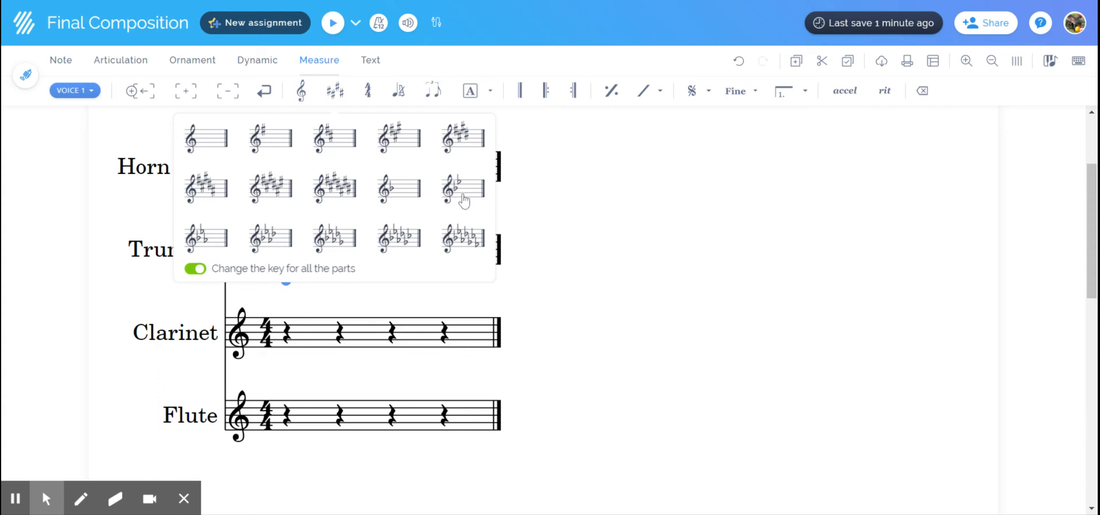
{"action": "mouse_move", "coordinate": [470, 201]}
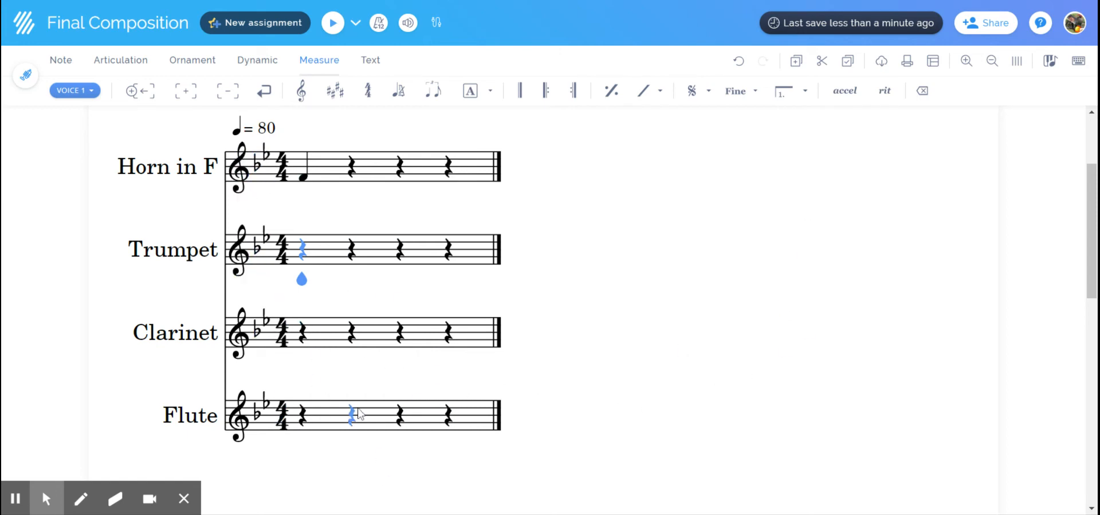
Step: Select the first Clarinet rest, the opening Trumpet rests and the first Horn in F note
{"action": "left_click", "coordinate": [302, 331]}
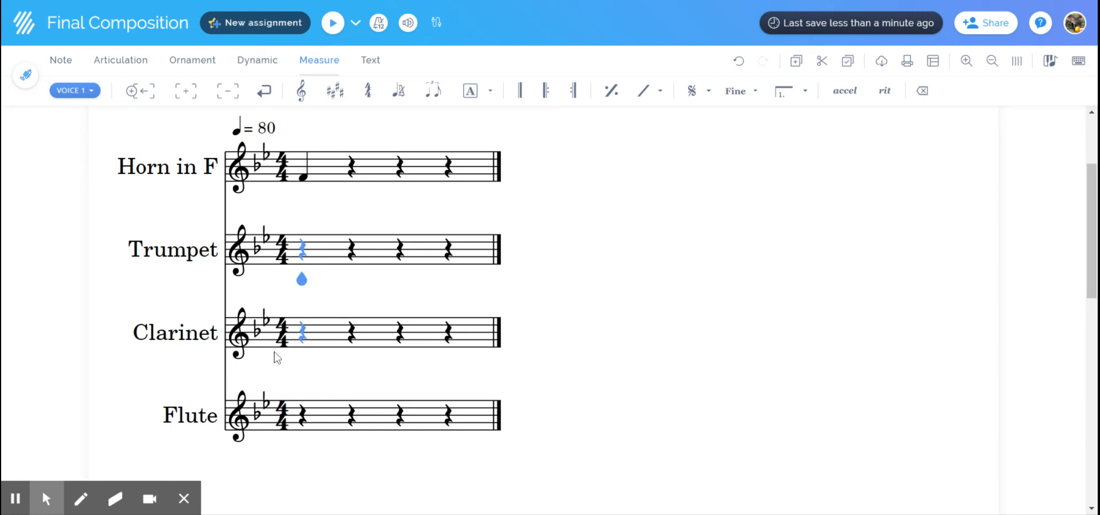
{"action": "left_click", "coordinate": [350, 250]}
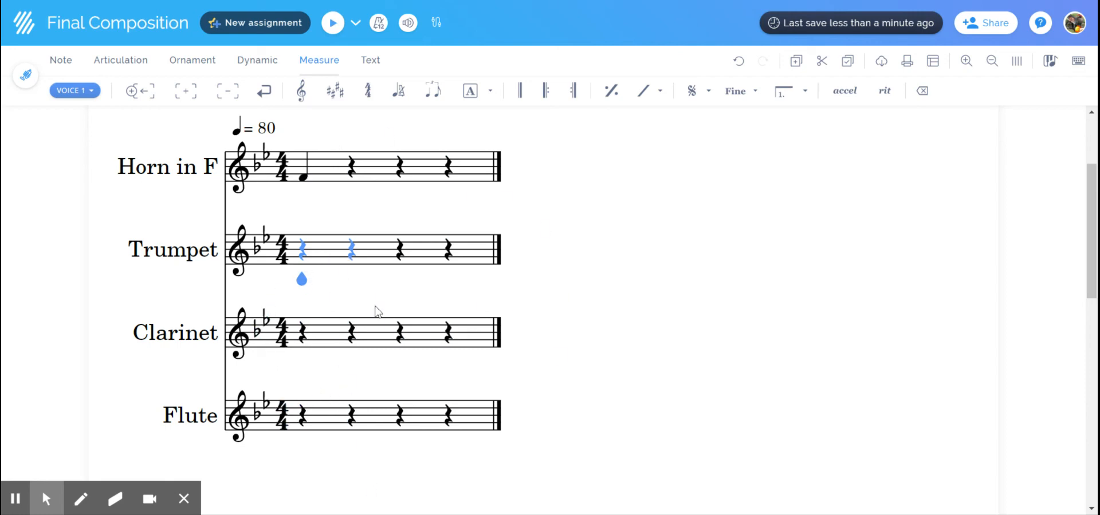
{"action": "left_click", "coordinate": [448, 333]}
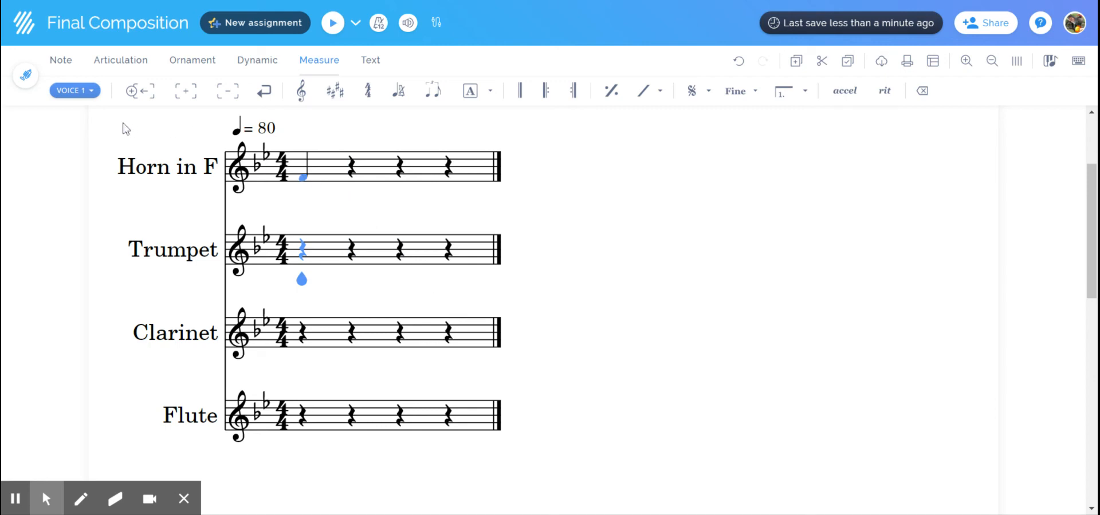
Step: Return to the Note tools and check the Trumpet and Clarinet key signatures
{"action": "left_click", "coordinate": [61, 59]}
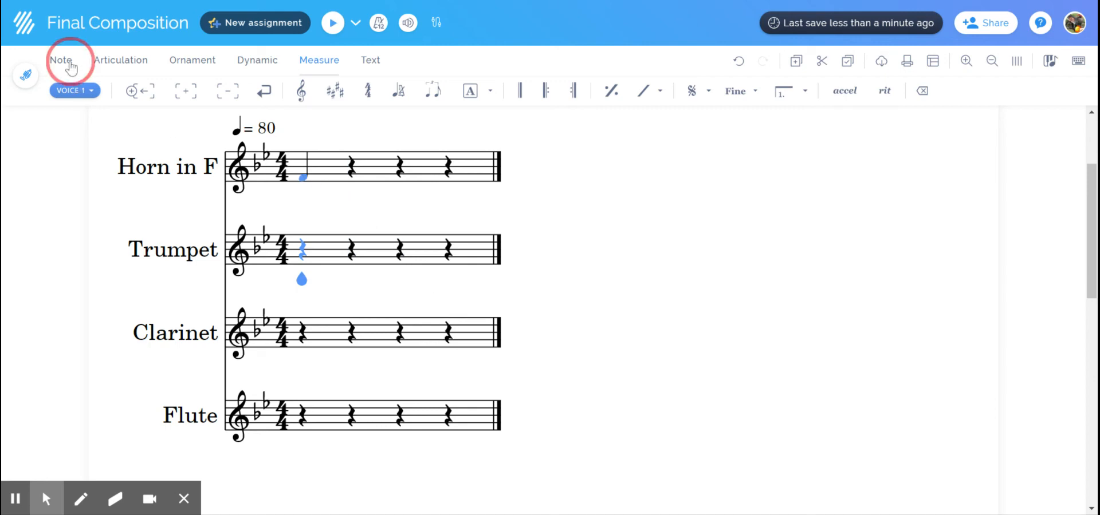
{"action": "left_click", "coordinate": [60, 59]}
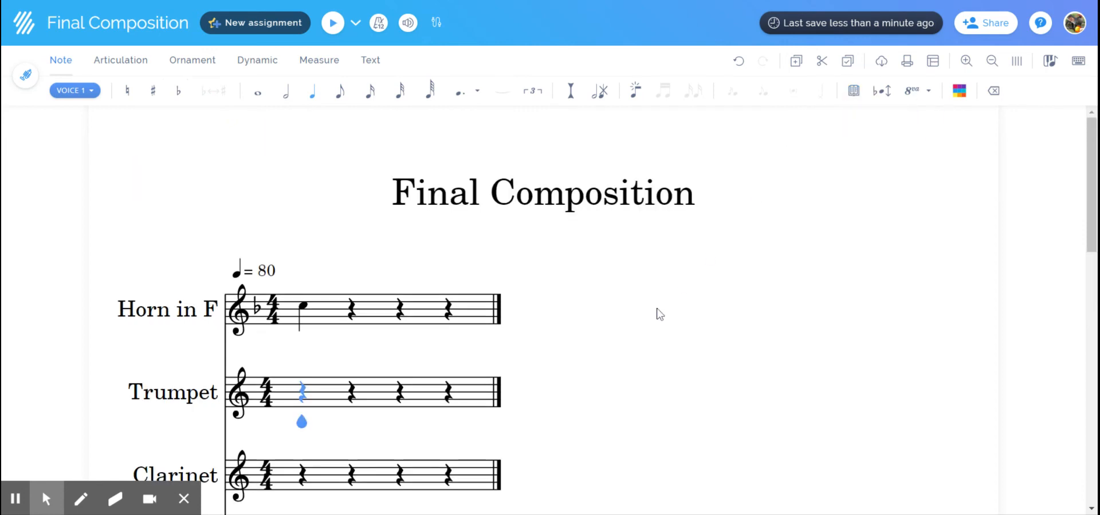
{"action": "scroll", "scroll_direction": "up", "scroll_amount": 3}
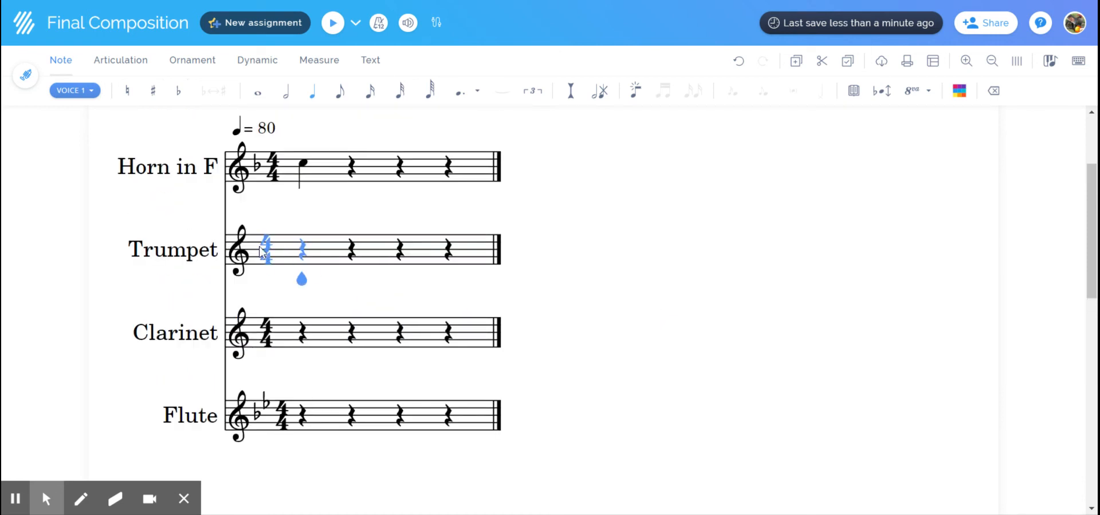
{"action": "left_click", "coordinate": [242, 333]}
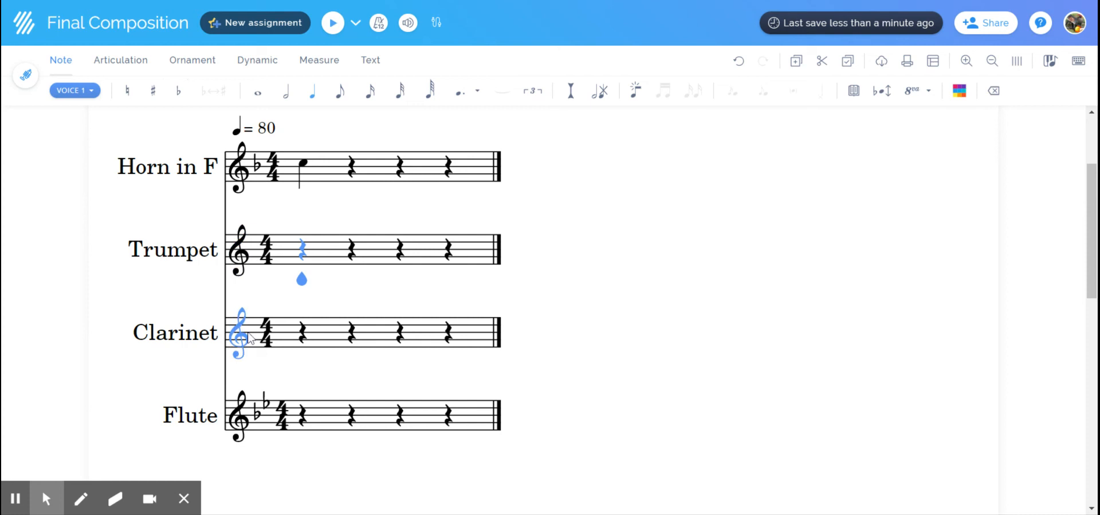
{"action": "left_click", "coordinate": [301, 414]}
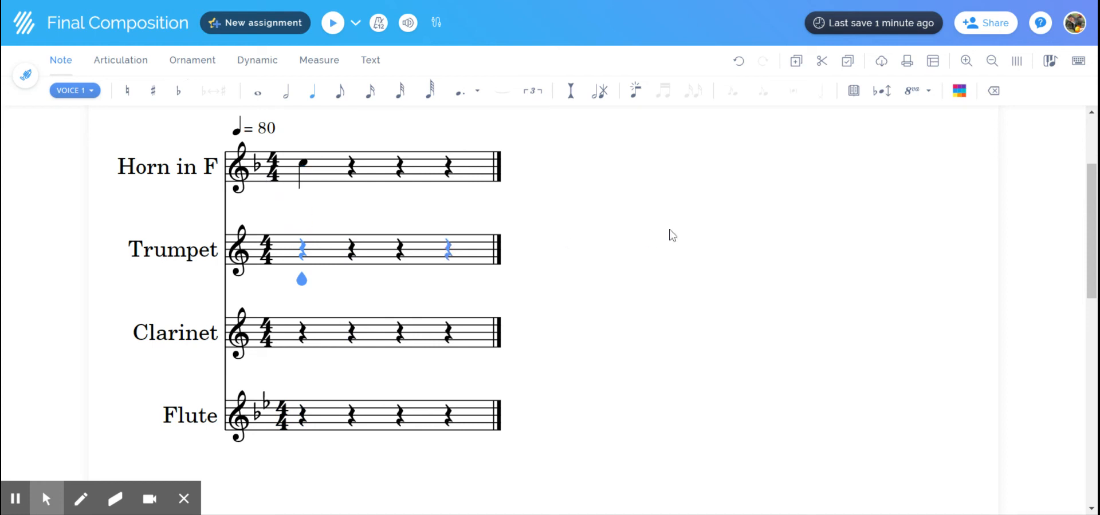
{"action": "mouse_move", "coordinate": [712, 314]}
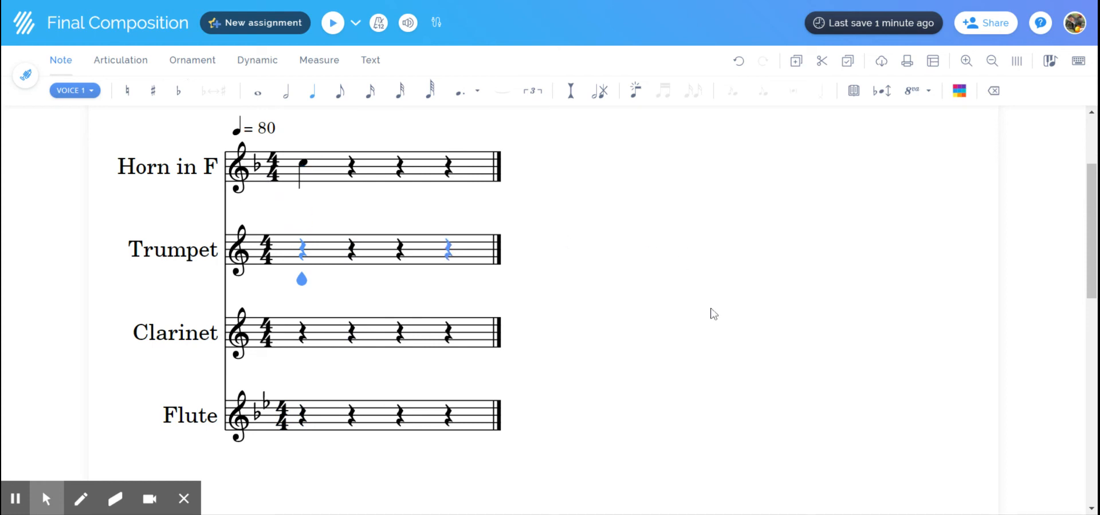
{"action": "mouse_move", "coordinate": [711, 313]}
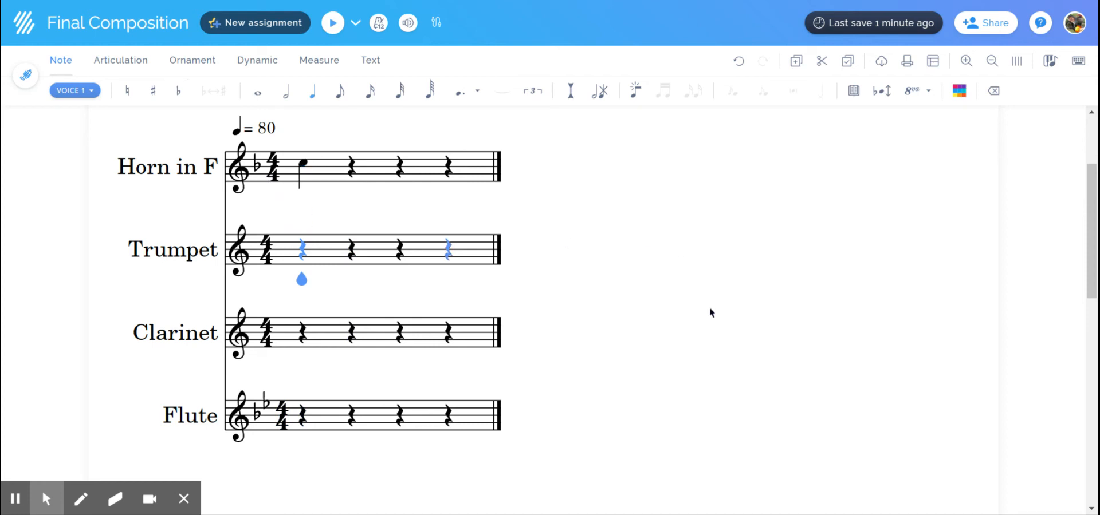